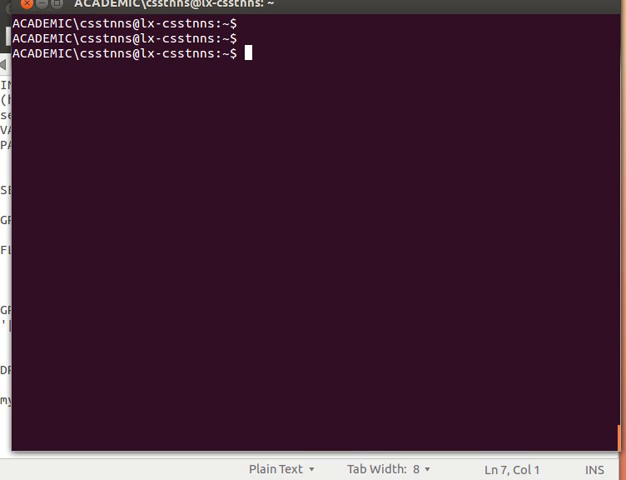
- Log in to MySQL as root with mysql -u root -p and the password
text(mysql -u root -p)
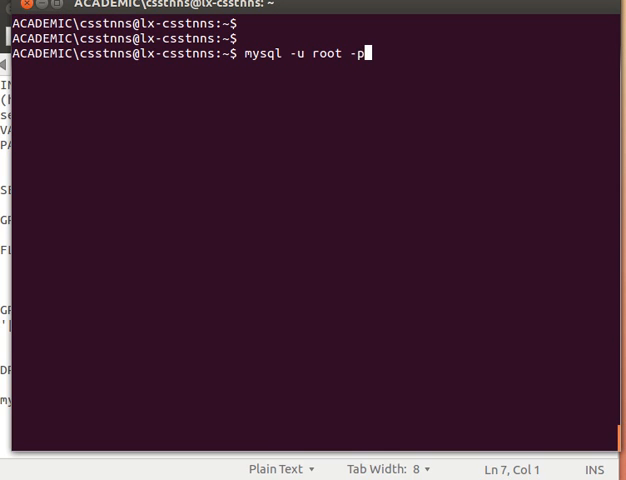
key(Return)
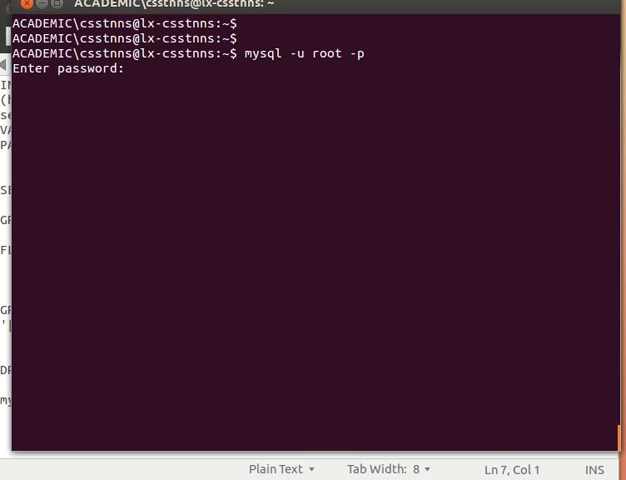
key(Return)
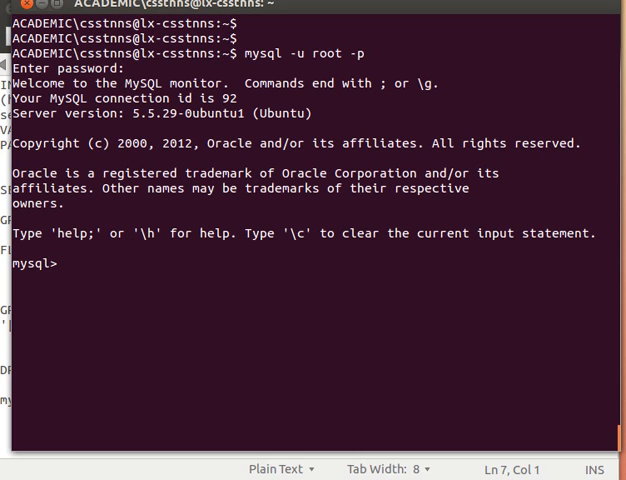
- List all 16 databases on the server with SHOW DATABASES;
text(SHO)
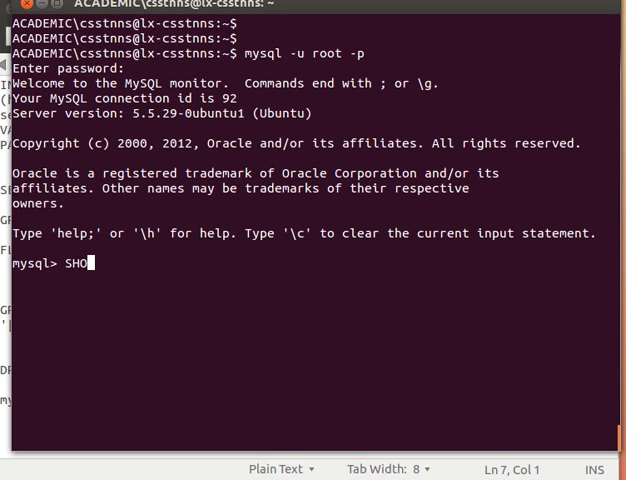
text(W DATABA)
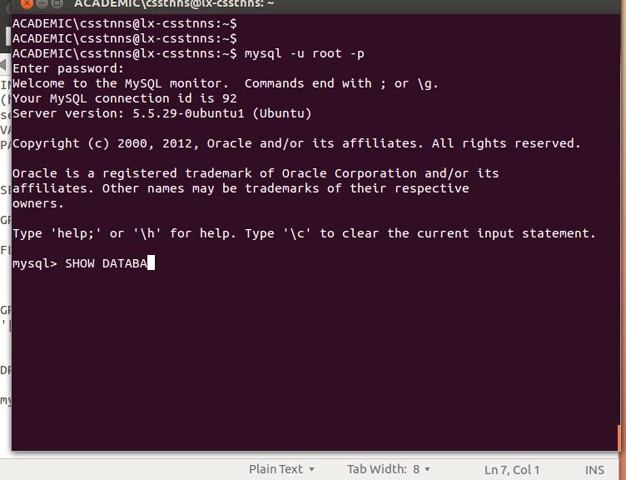
text(SES;)
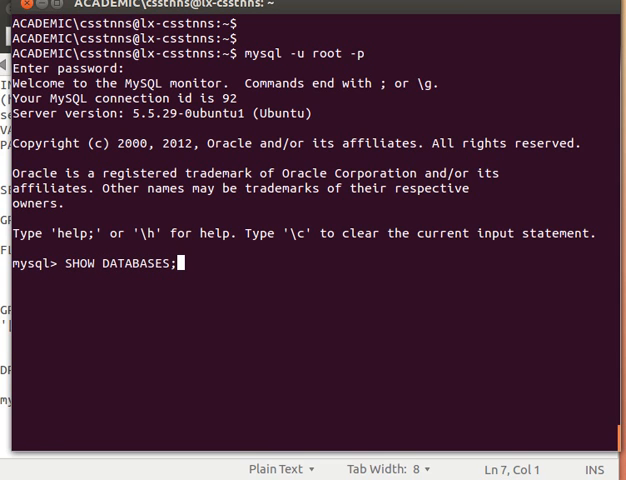
key(Return)
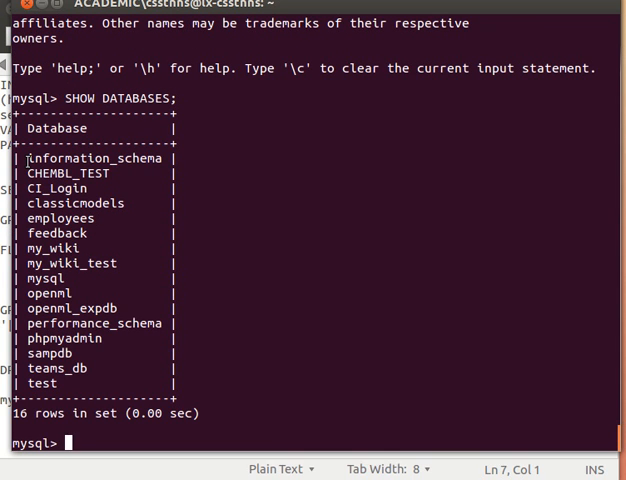
- Select the mysql system database with USE mysql;
double_click(43, 278)
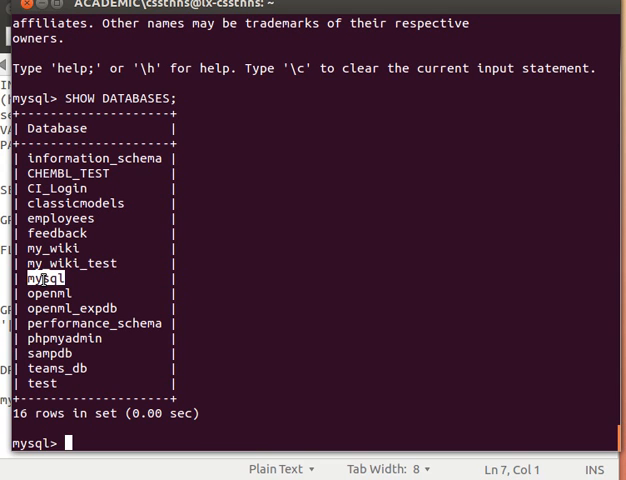
text(USE)
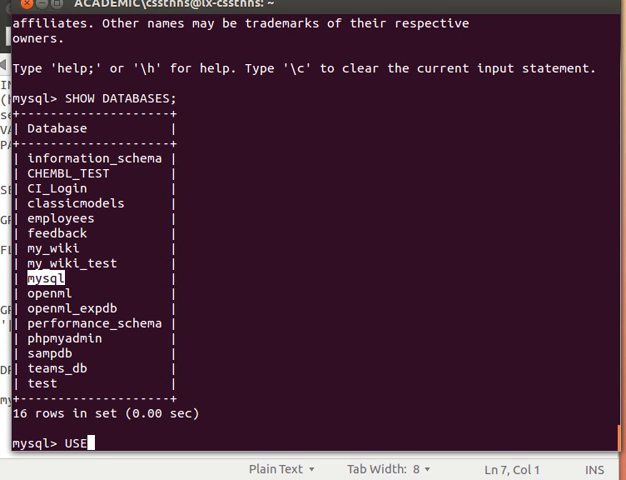
text(m)
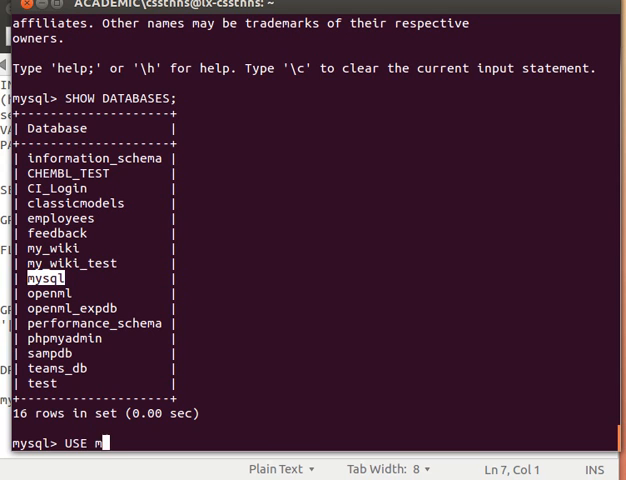
text(ysql;)
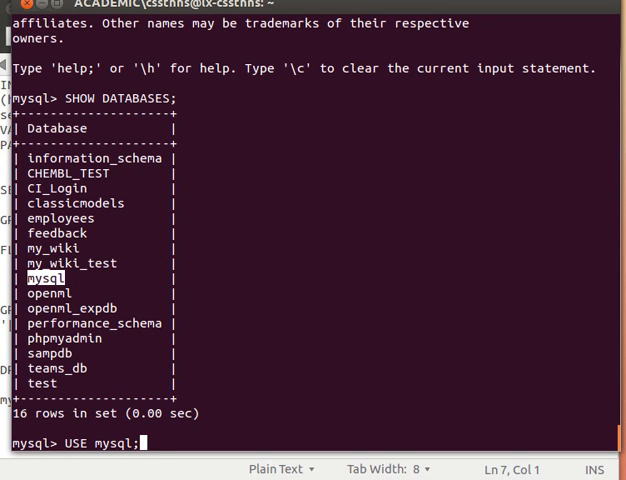
key(Return)
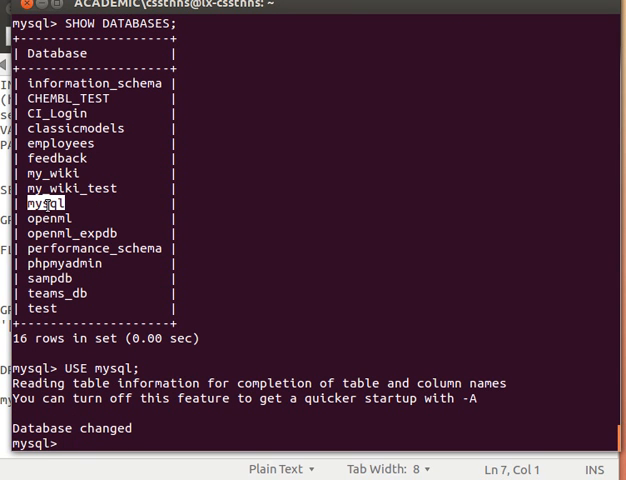
- List the 24 tables of the mysql database with SHOW TABLES;
text(SHOW)
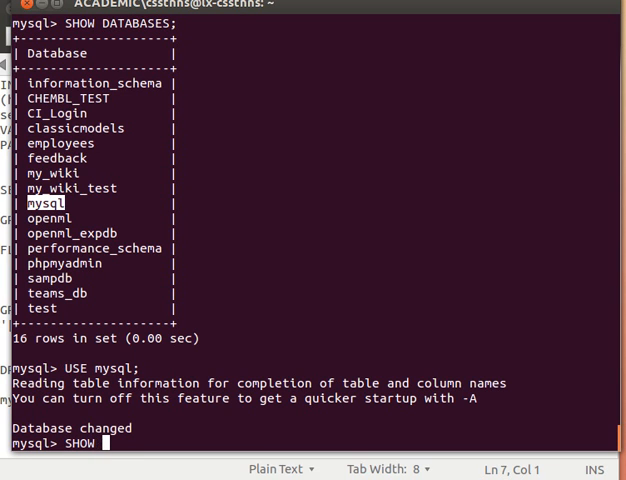
text(TABLES;)
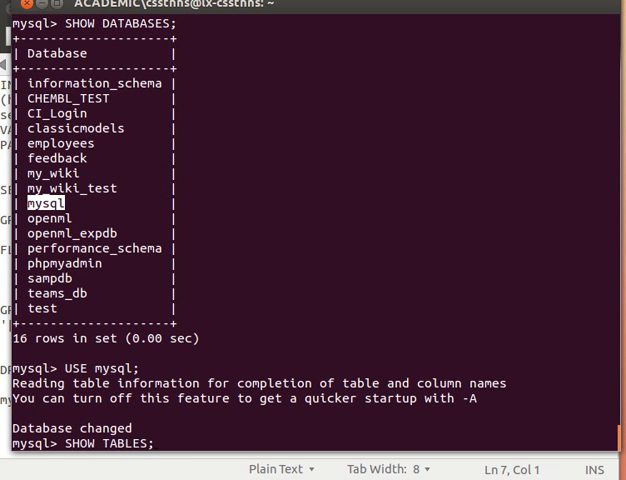
key(Return)
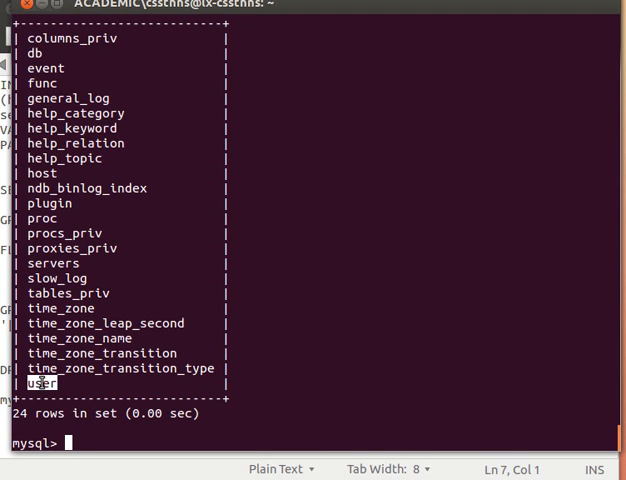
- Show the user table's columns and review fields like Host char(60), User and Password
text(SHOW)
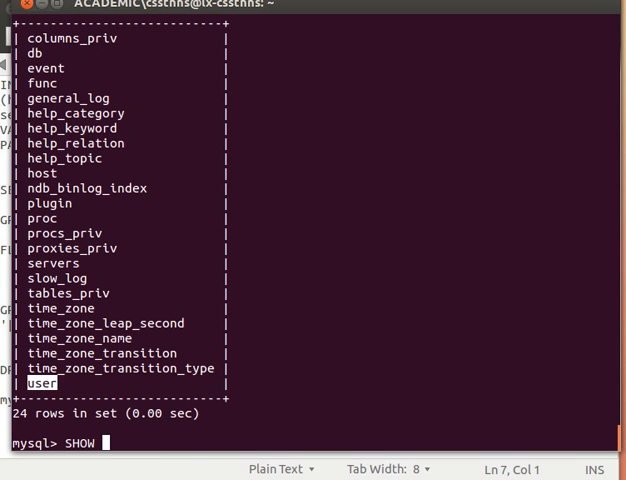
text(COLUMNS)
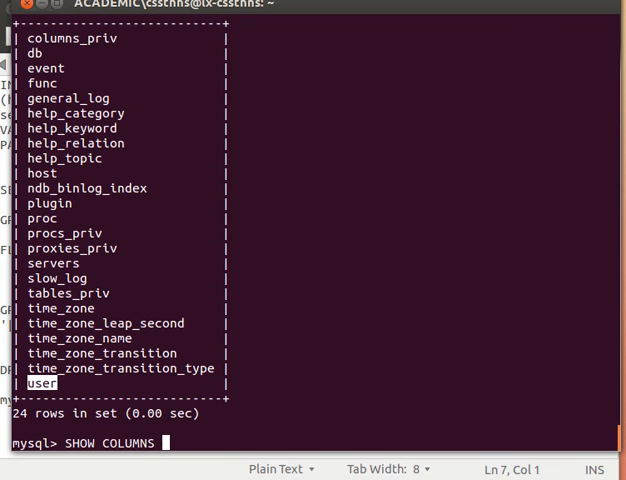
text(FROM u)
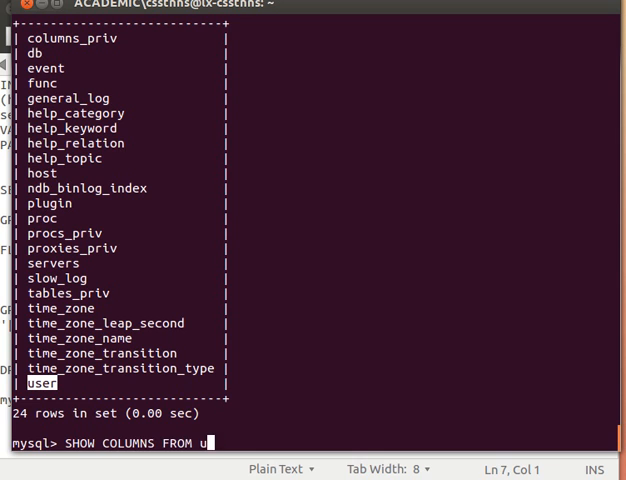
key(Return)
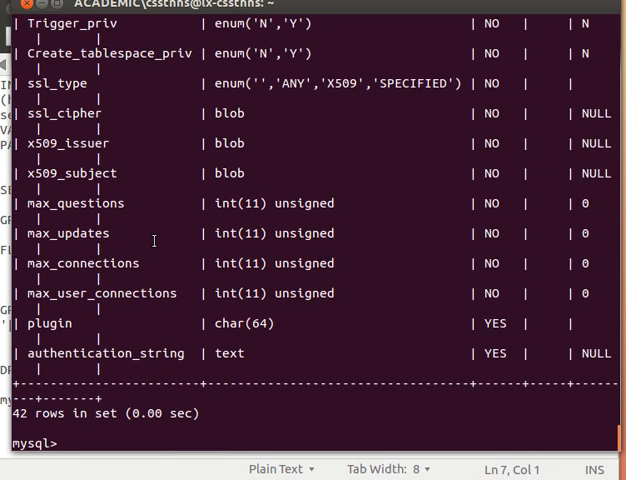
scroll(up, 3)
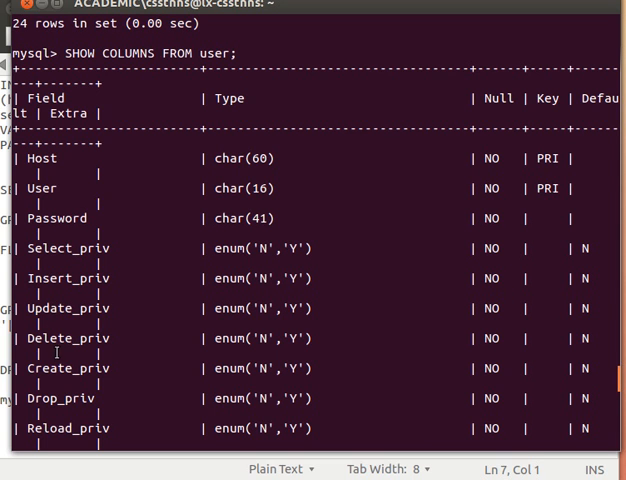
scroll(up, 3)
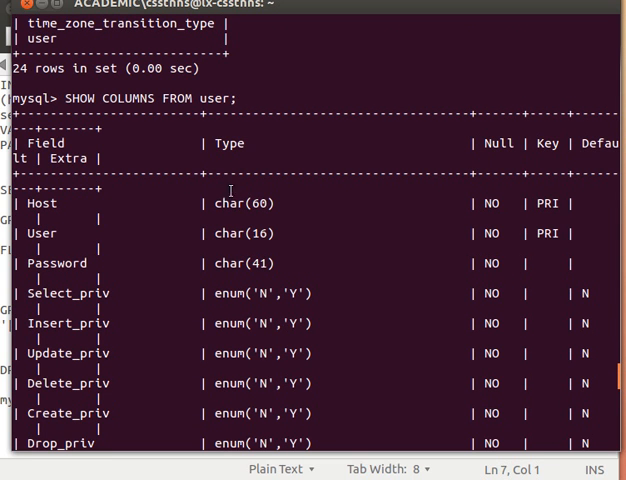
double_click(240, 203)
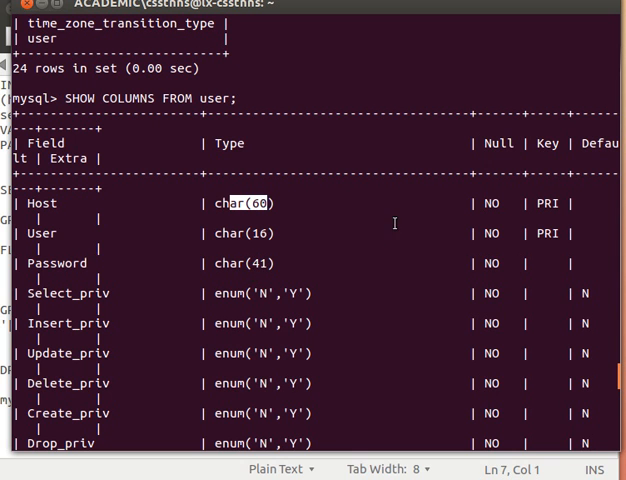
scroll(down, 3)
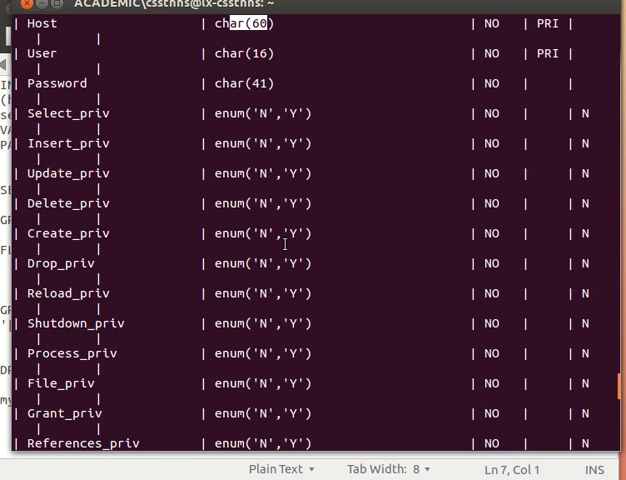
scroll(down, 3)
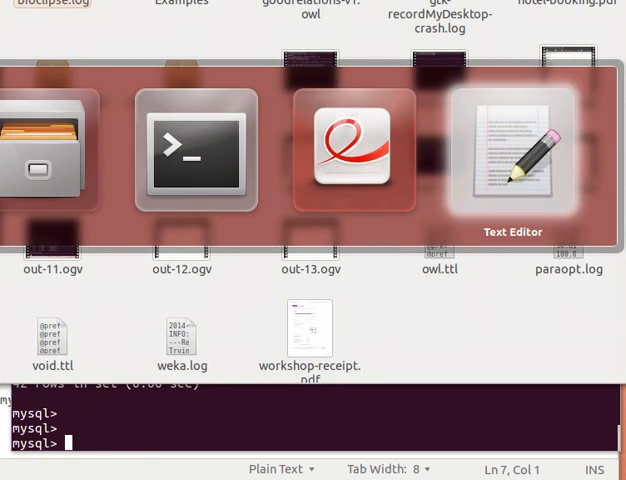
click(513, 150)
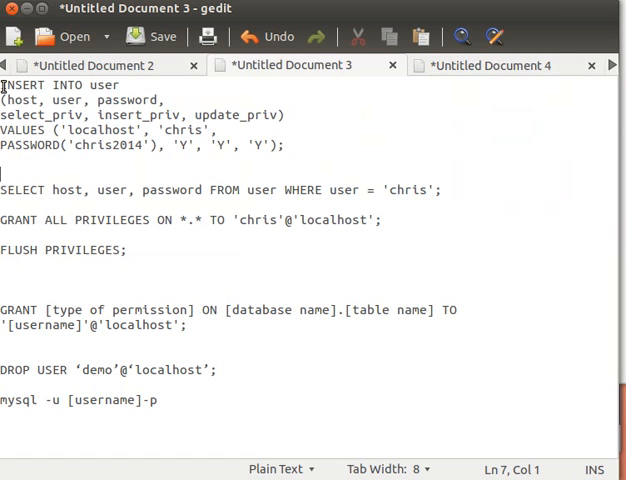
double_click(67, 85)
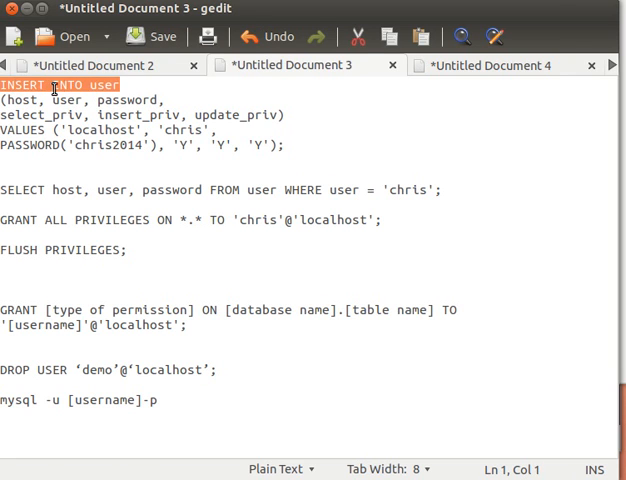
double_click(103, 84)
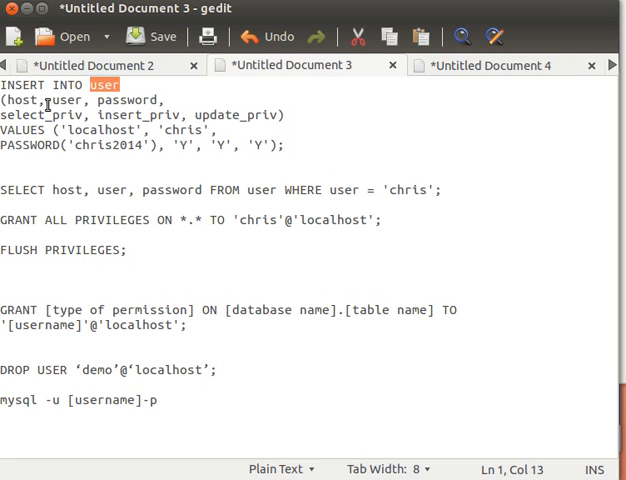
click(24, 100)
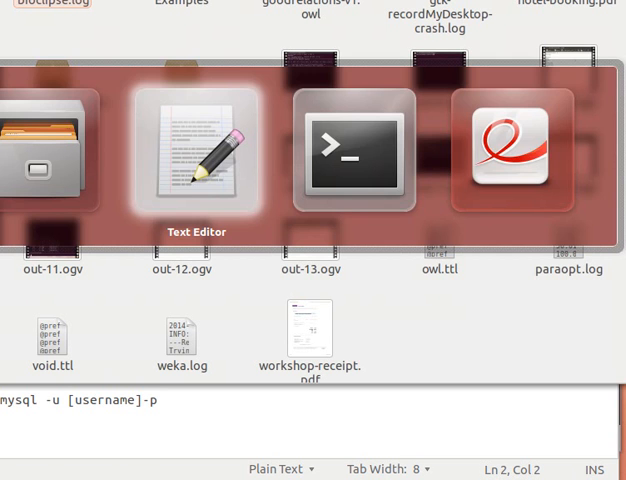
click(352, 150)
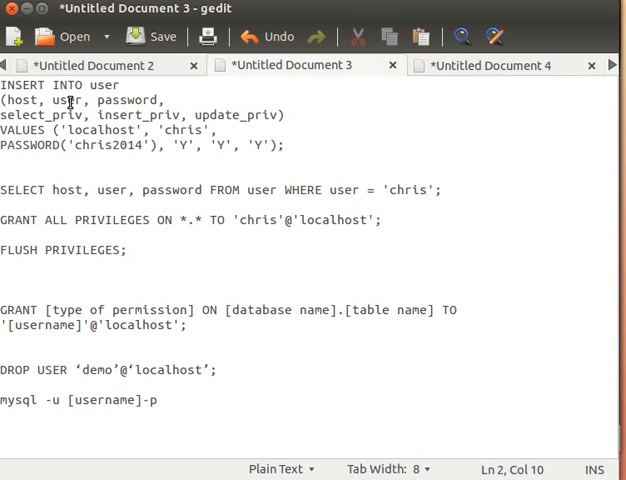
double_click(18, 115)
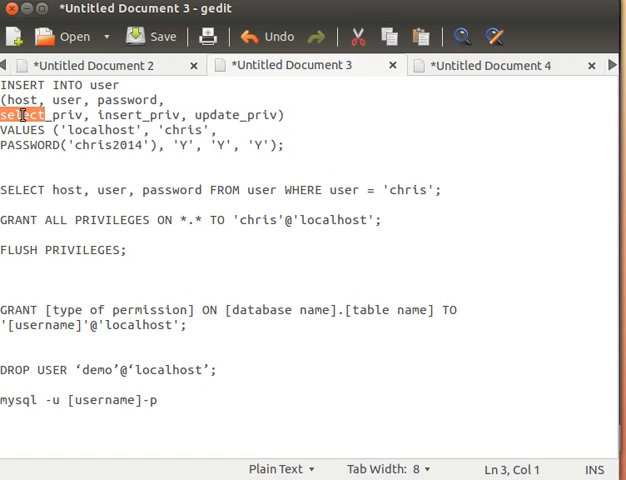
click(191, 115)
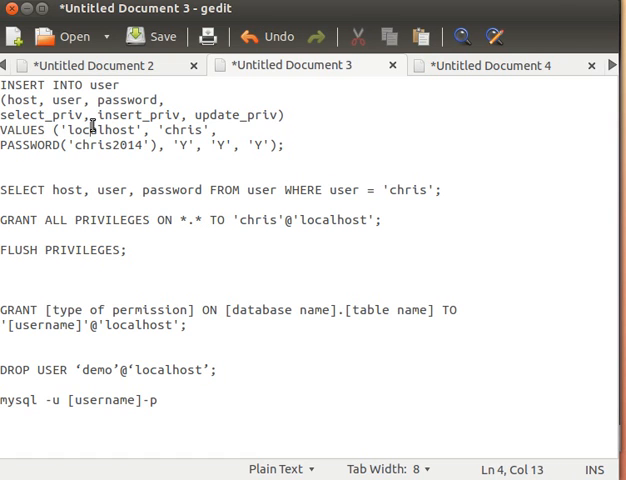
double_click(104, 130)
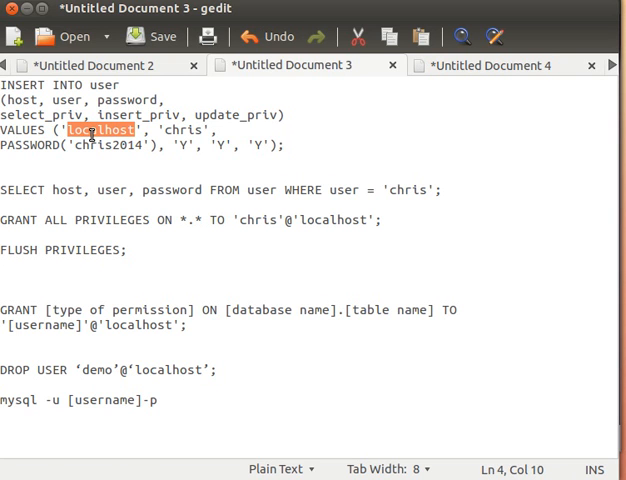
text(%)
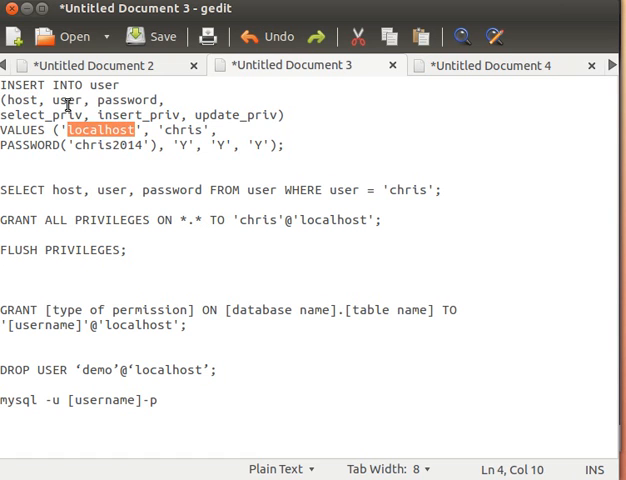
- Point out PASSWORD, the 'Y' values and update_priv, then view the privilege notes
double_click(182, 131)
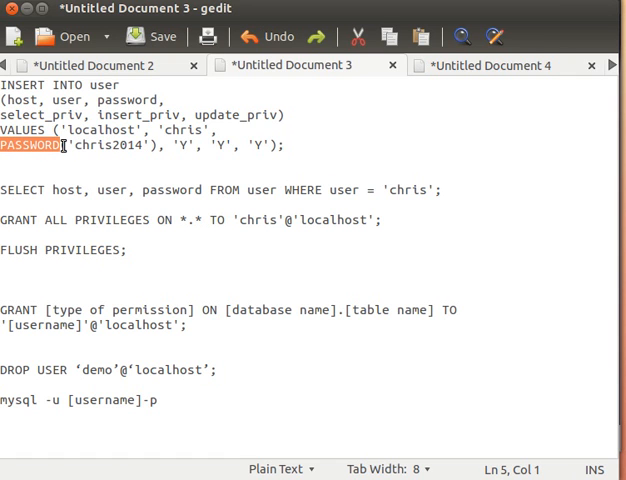
mouse_move(105, 147)
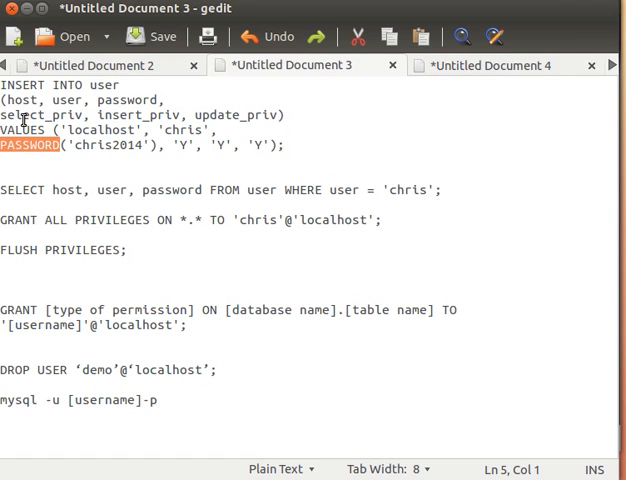
click(130, 115)
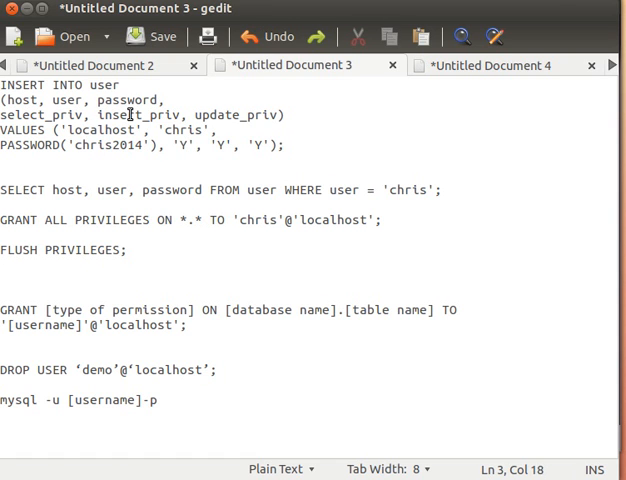
double_click(215, 114)
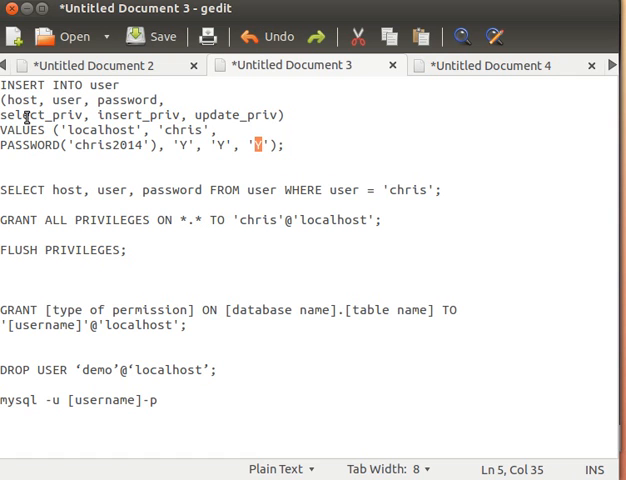
double_click(114, 115)
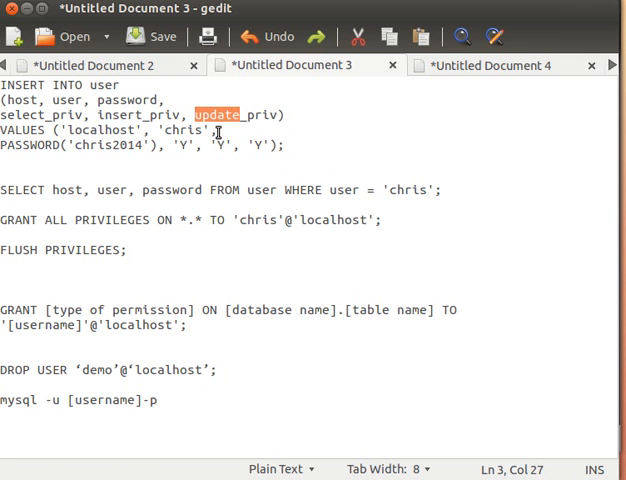
click(490, 64)
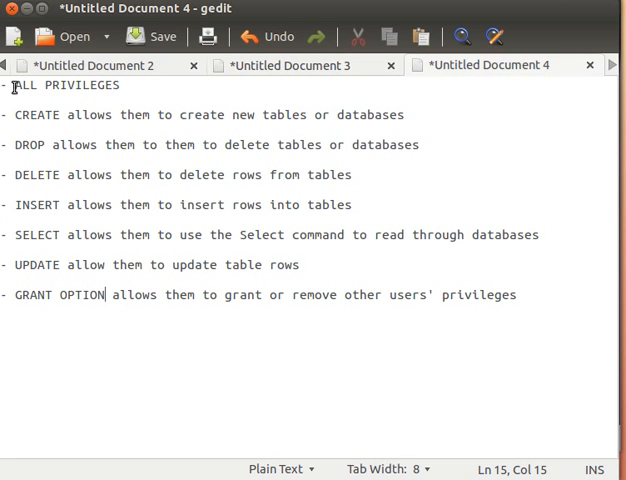
- Point out ALL PRIVILEGES and SELECT, then select the INSERT INTO user statement
double_click(65, 85)
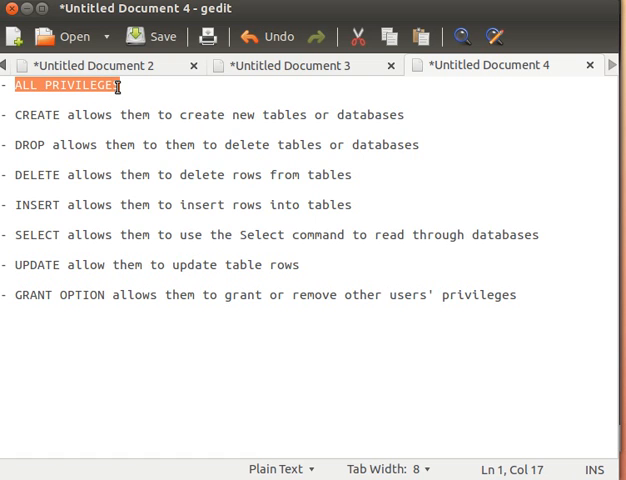
double_click(38, 114)
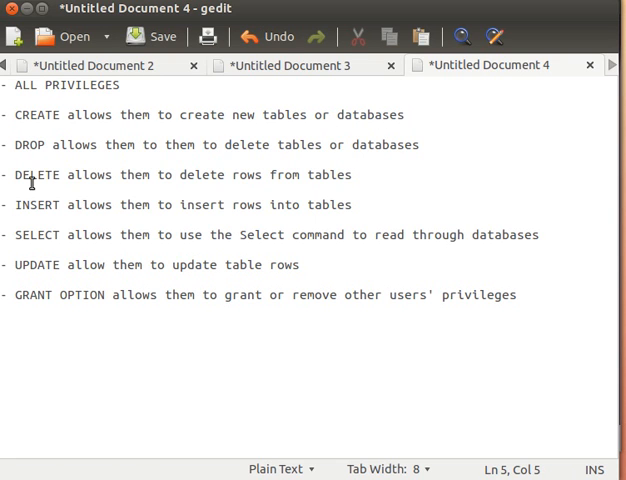
double_click(36, 174)
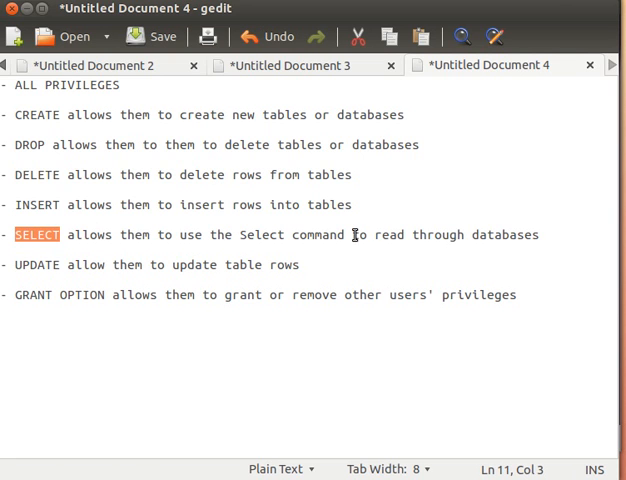
mouse_move(152, 258)
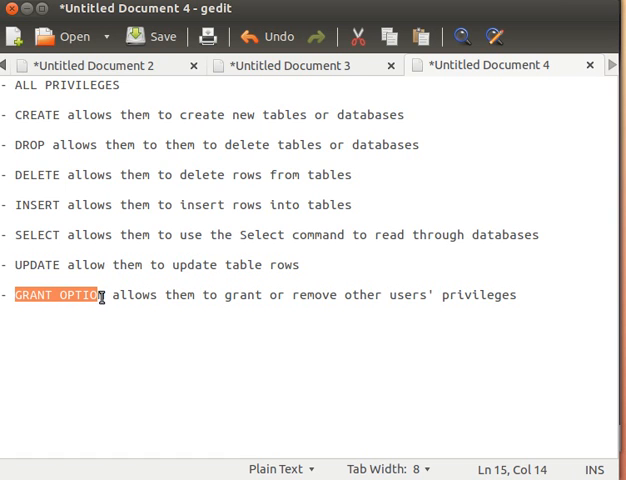
click(300, 64)
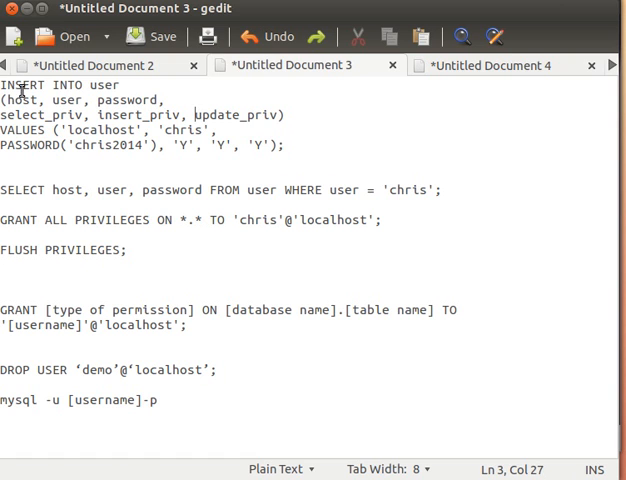
drag(3, 84, 285, 145)
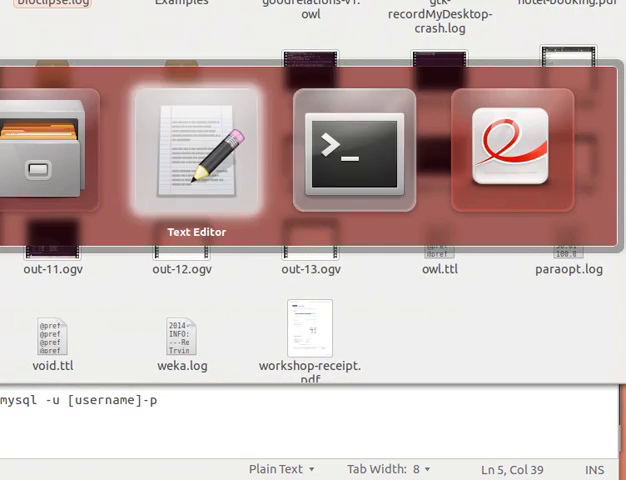
- Run the chris INSERT (duplicate entry), then SELECT chris's row showing localhost
click(352, 150)
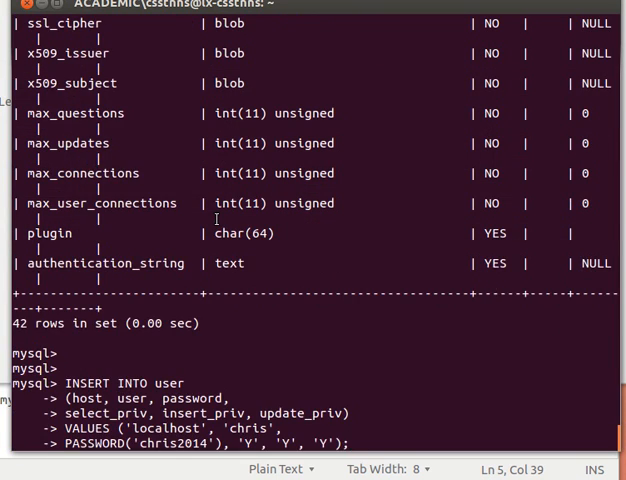
key(Return)
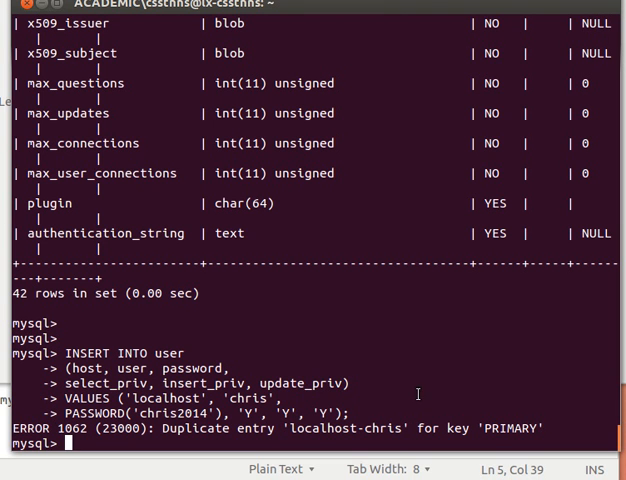
mouse_move(339, 375)
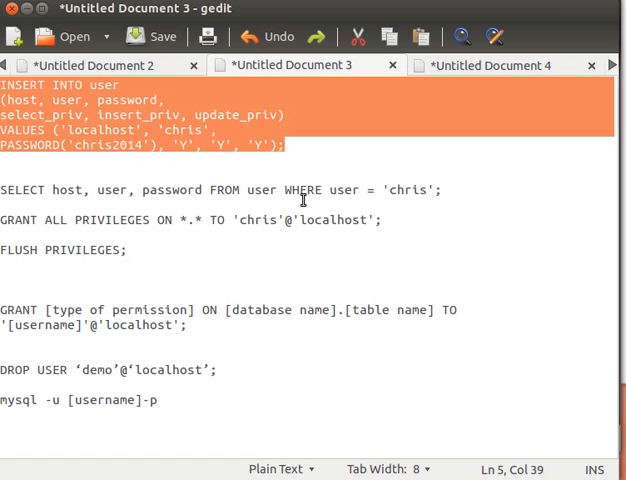
mouse_move(82, 190)
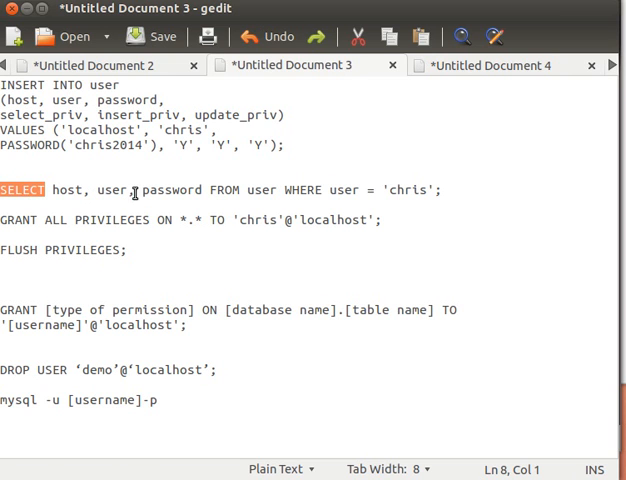
click(258, 190)
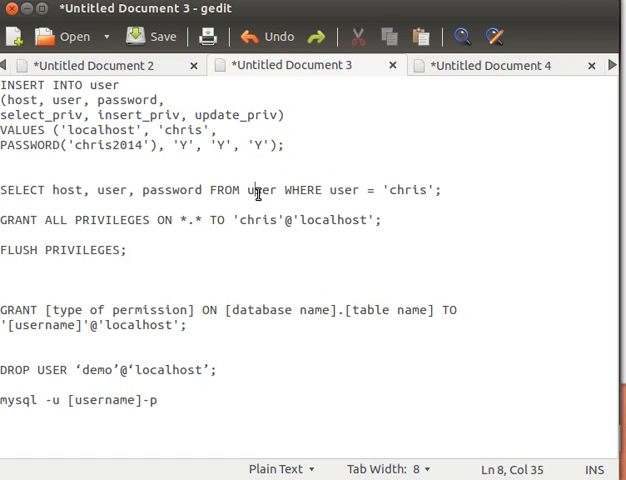
triple_click(220, 190)
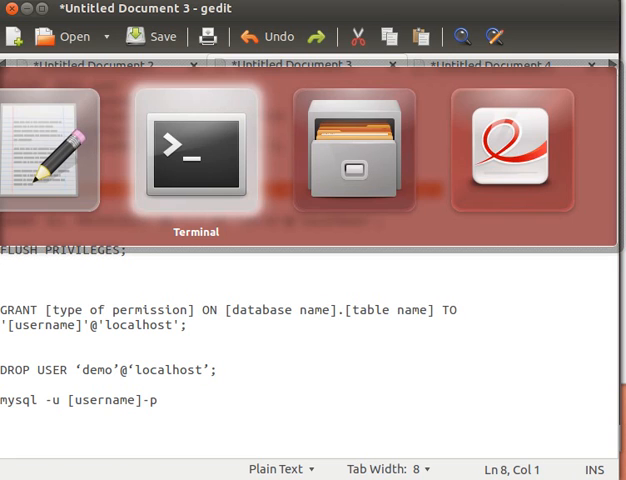
click(196, 150)
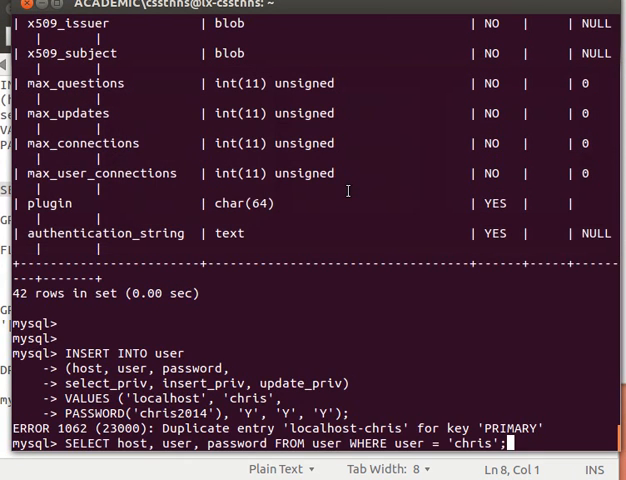
key(Return)
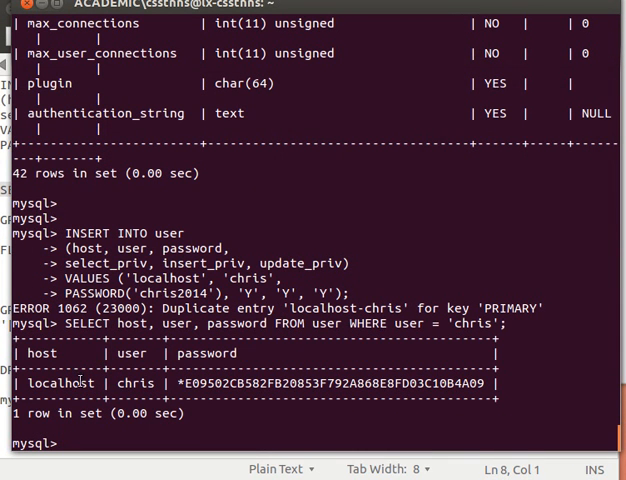
double_click(135, 383)
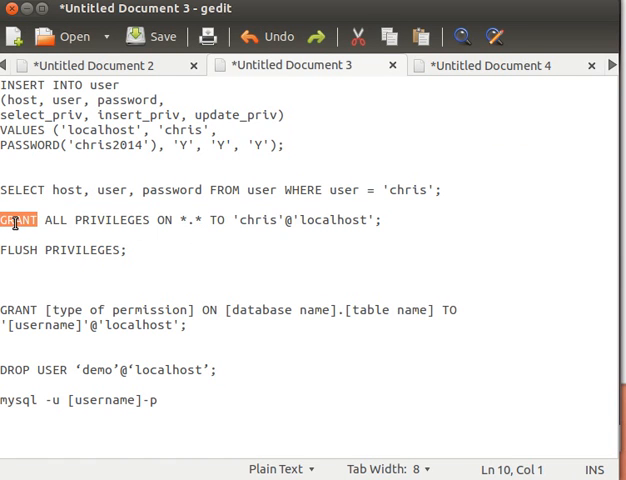
- Review the GRANT ALL PRIVILEGES line for chris, then run FLUSH PRIVILEGES;
click(250, 220)
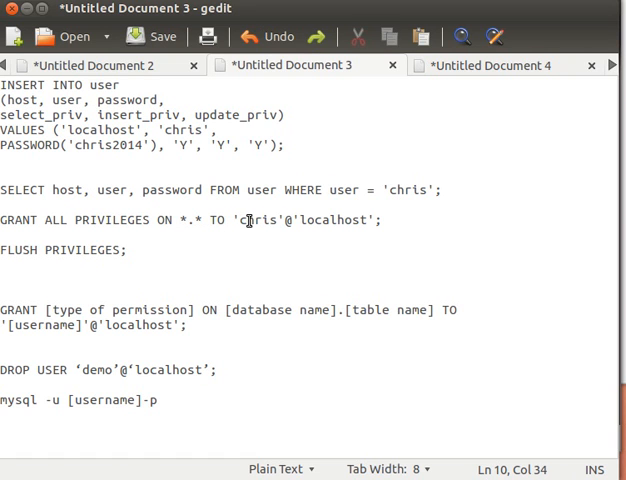
double_click(258, 220)
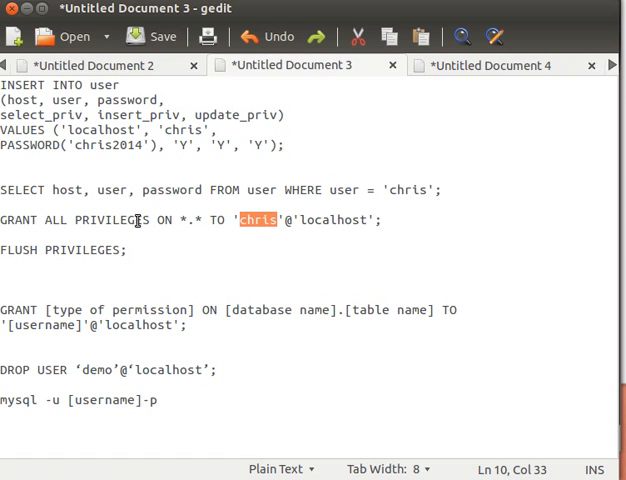
triple_click(62, 250)
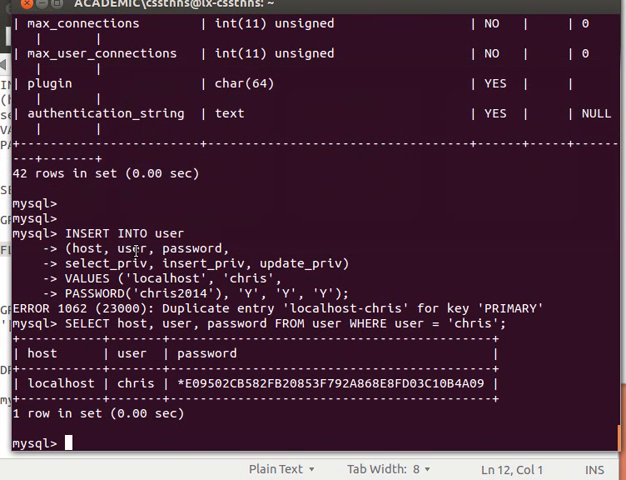
text(FLUSH PRIVILEGES;)
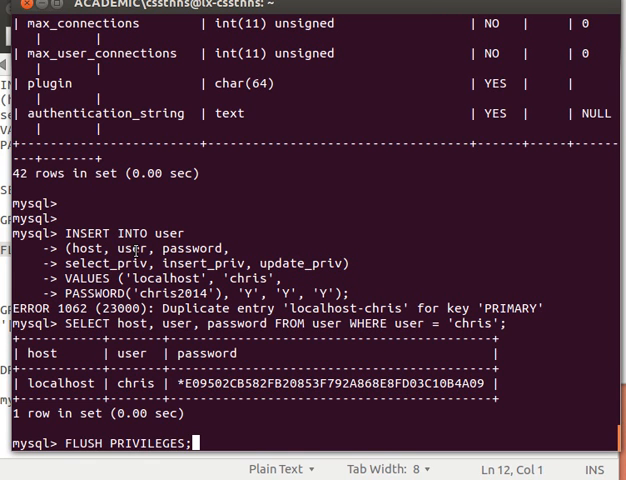
key(Return)
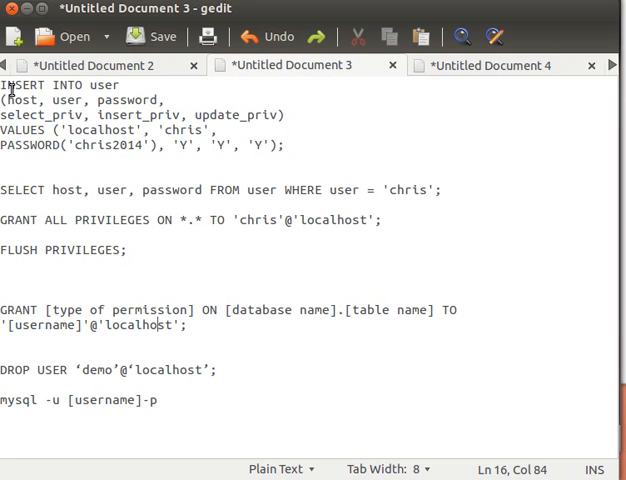
- Edit the DROP USER note in gedit to target 'chris'@'localhost'
click(73, 220)
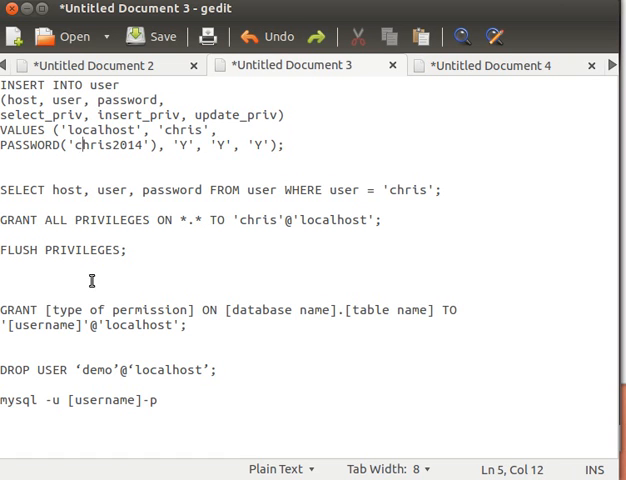
mouse_move(36, 370)
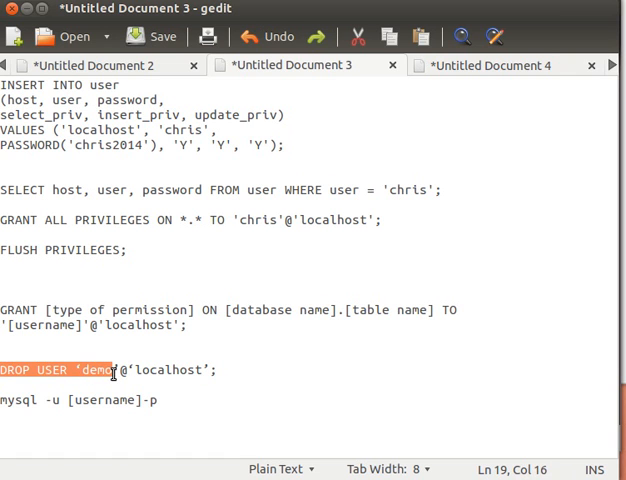
double_click(169, 370)
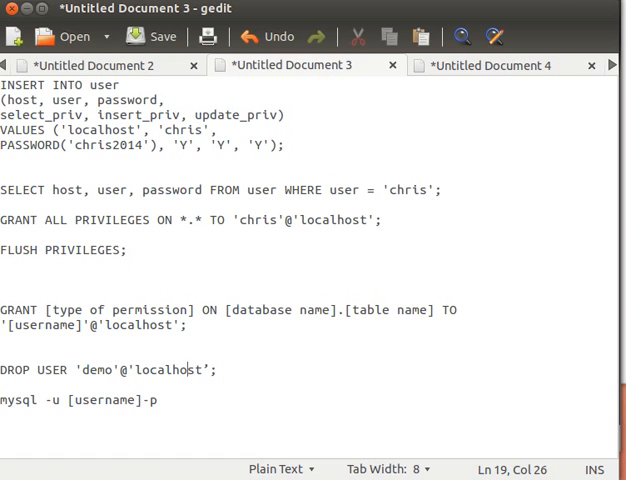
click(120, 369)
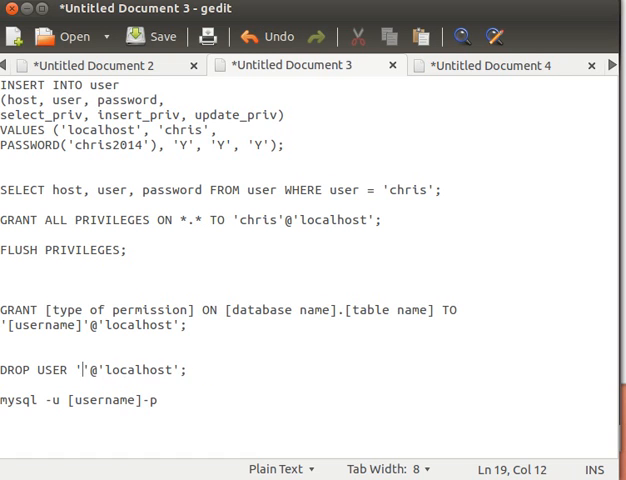
text(chi)
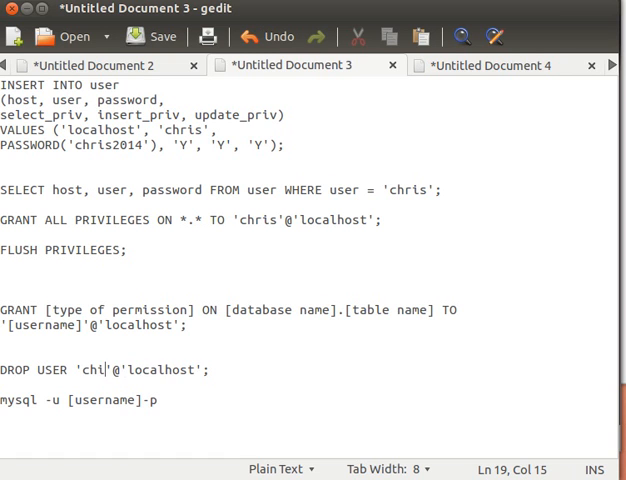
text(s)
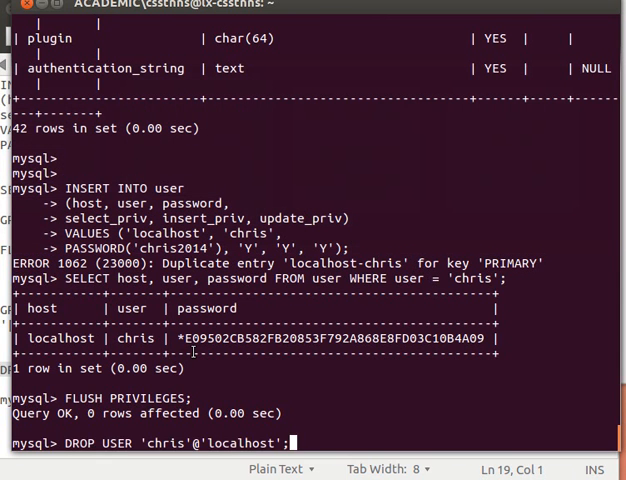
- Drop user chris and confirm the SELECT for chris returns an empty set
key(Return)
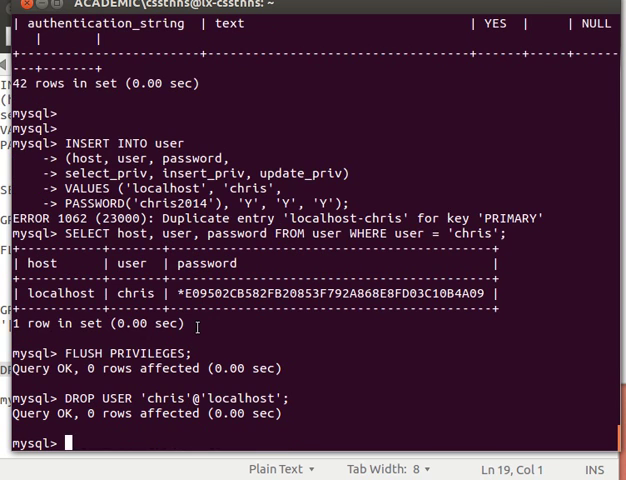
text(SELECT host, user, password FROM user WHERE user = 'chris';)
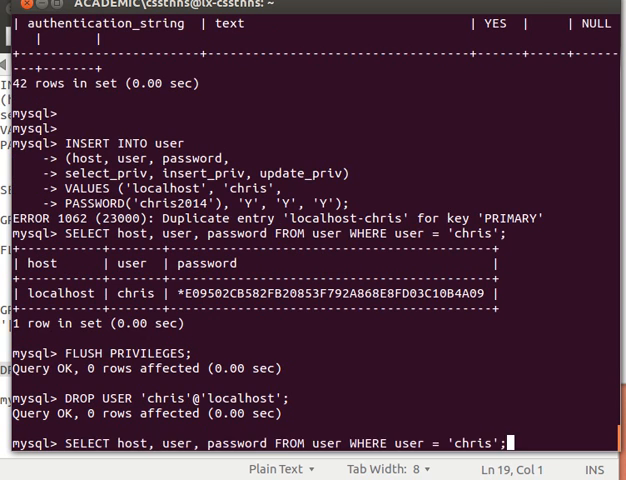
key(Return)
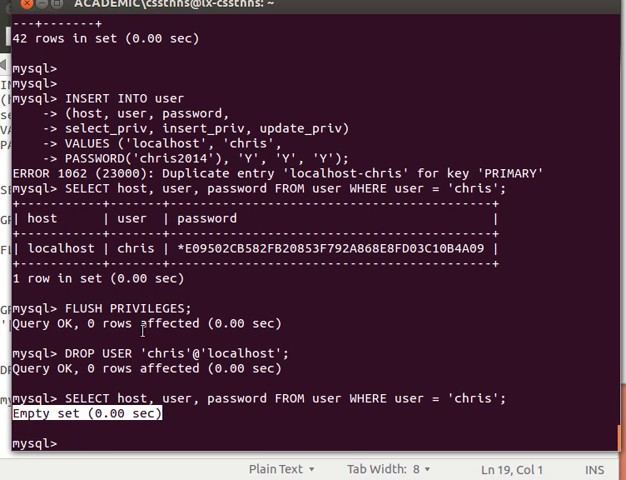
mouse_move(72, 442)
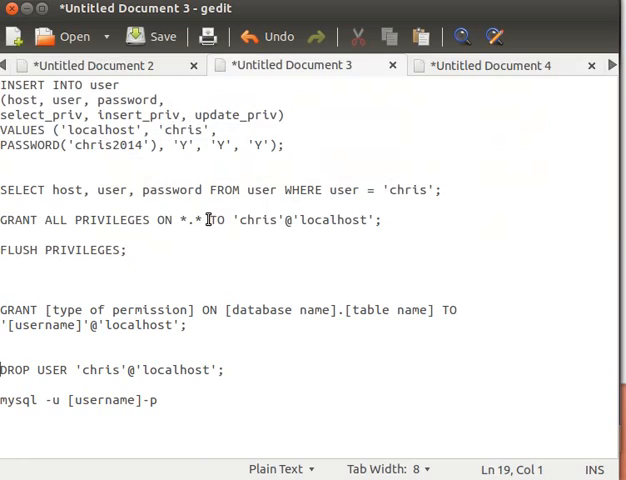
- Re-insert chris, confirm the new localhost row with SELECT, and quit the client
drag(0, 84, 258, 145)
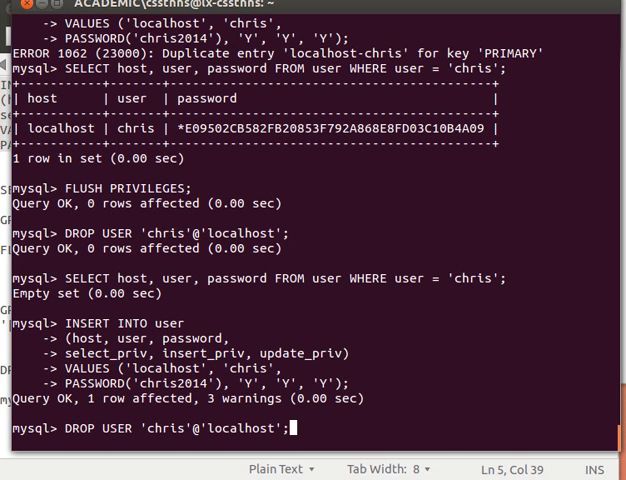
text(SELECT host, user, password FROM user WHERE user = 'chris';)
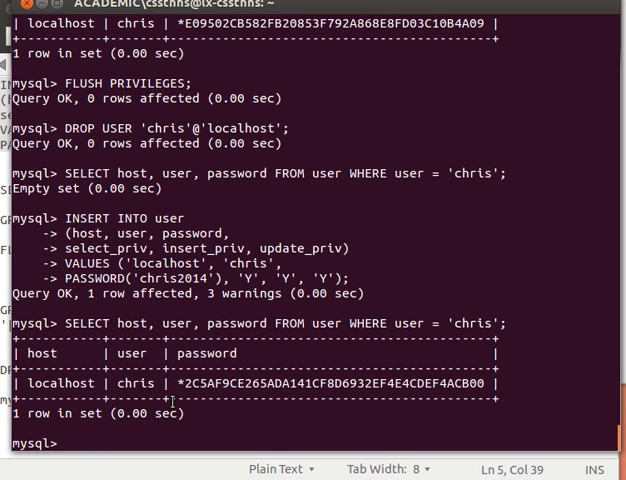
text(quit;)
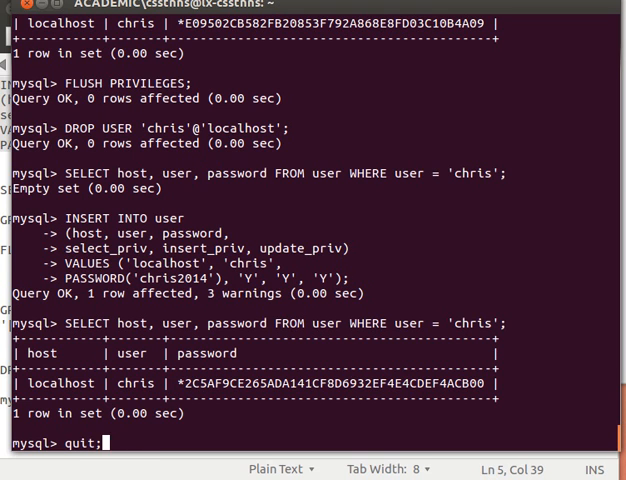
key(Return)
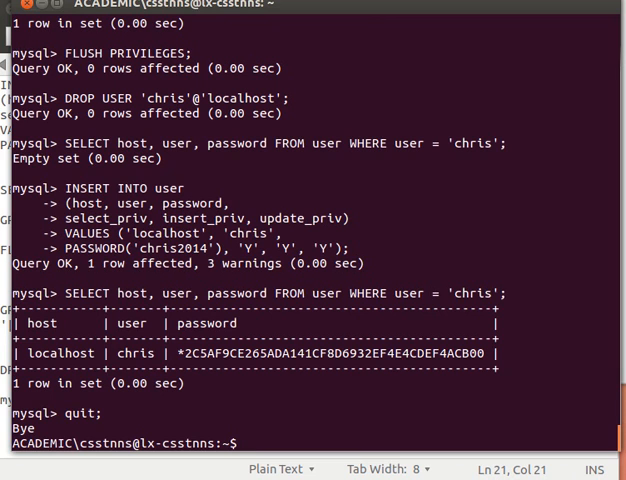
- Attempt mysql -u chris -p login, get error 1045, then retype the root login
text(my)
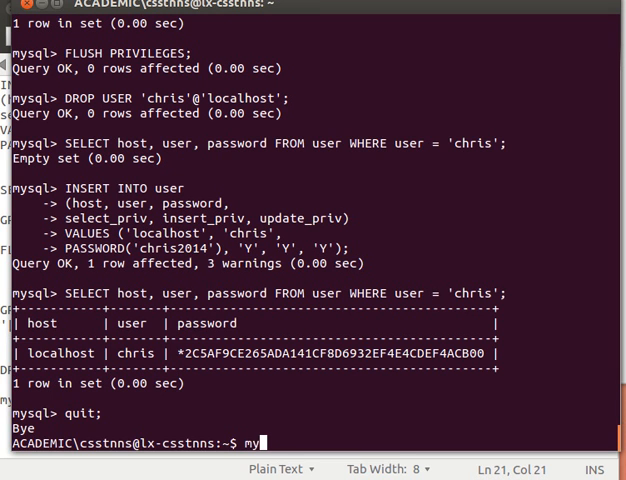
text(sql -u)
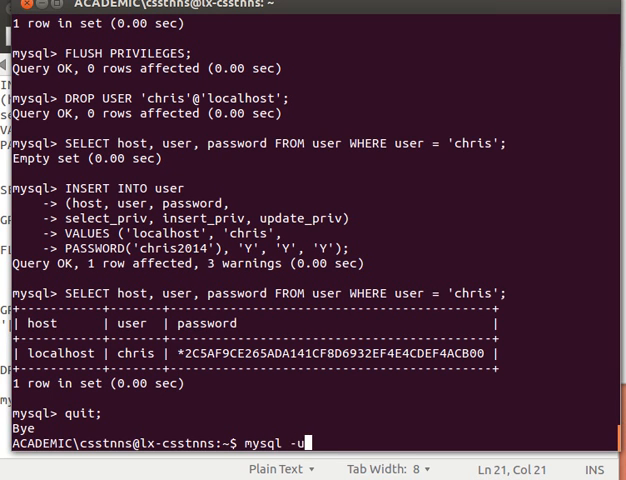
text(ch)
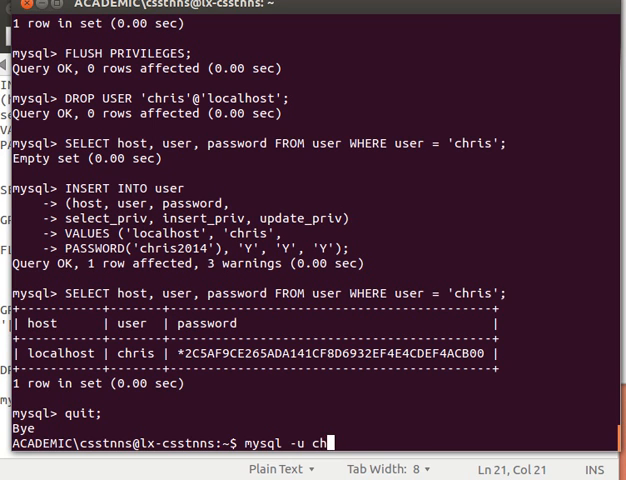
text(ris -p)
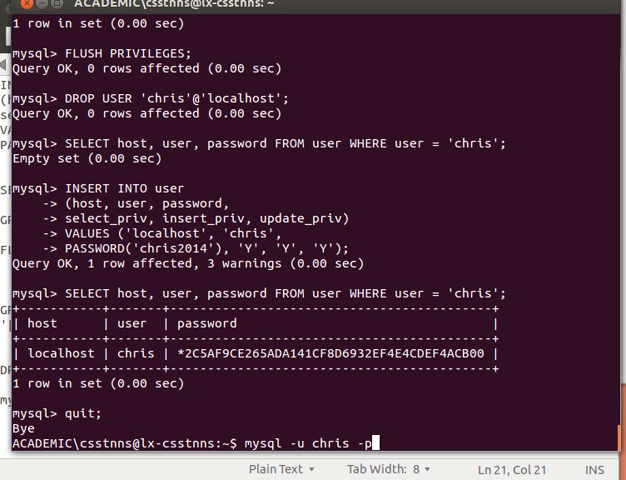
key(Return)
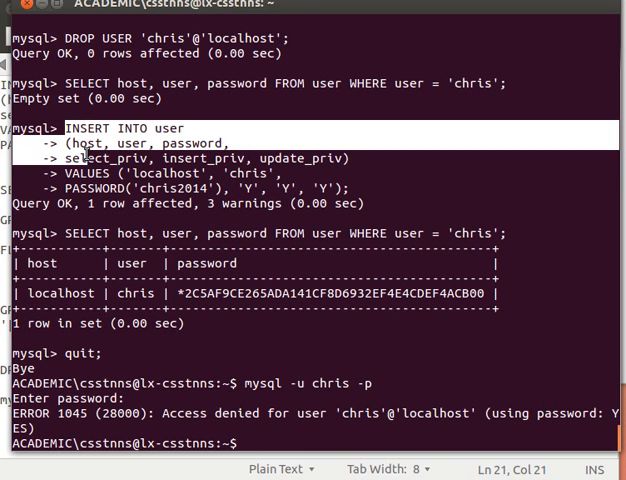
text(mysql -u chris -p)
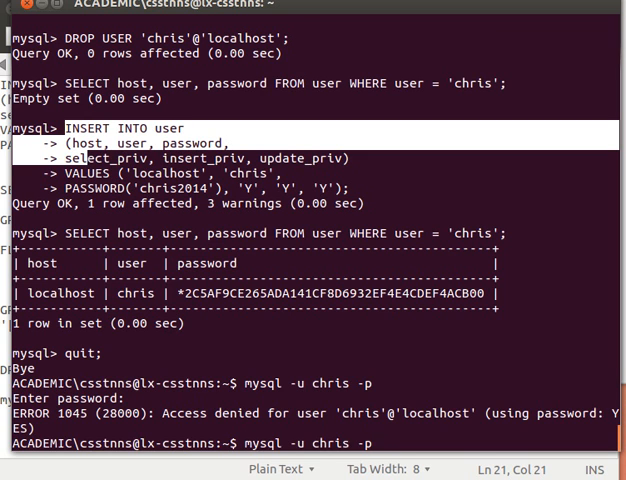
text(mysql -u root -p)
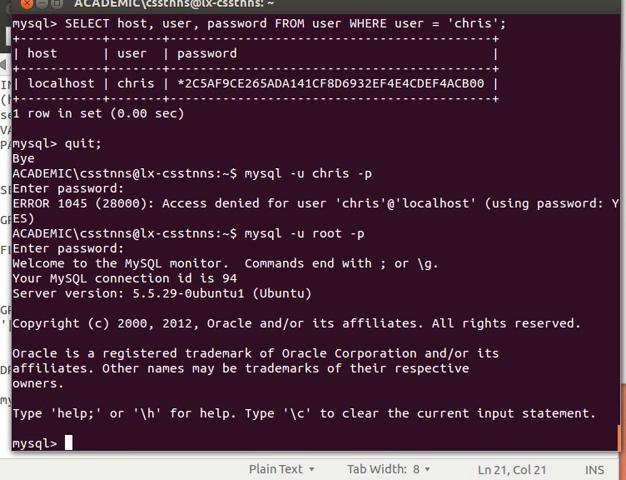
- Run FLUSH PRIVILEGES on the mysql database as root
text(USE mysql;)
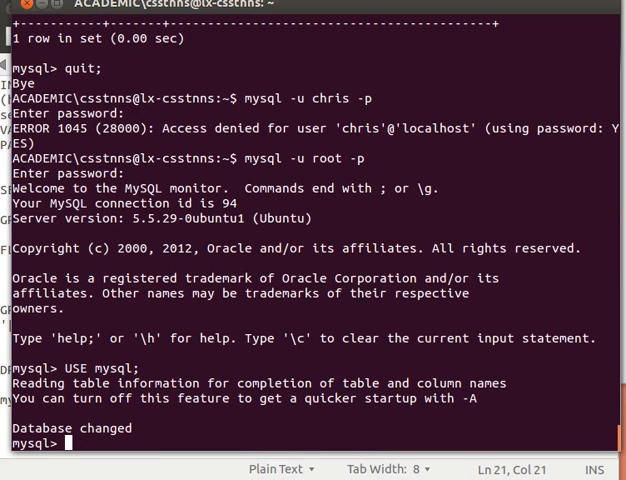
text(FLUSH)
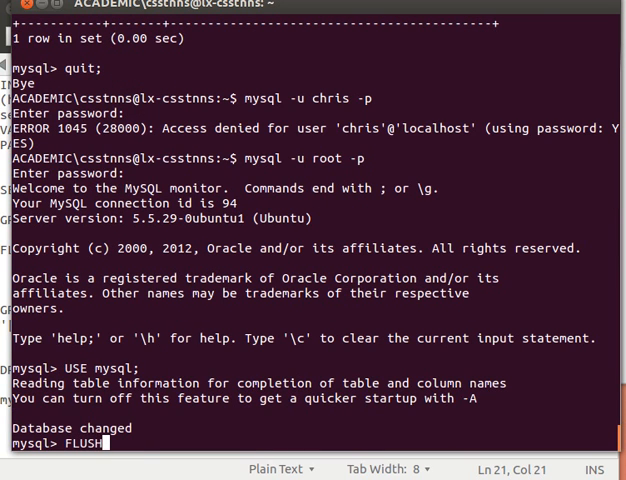
text(PRIVILI)
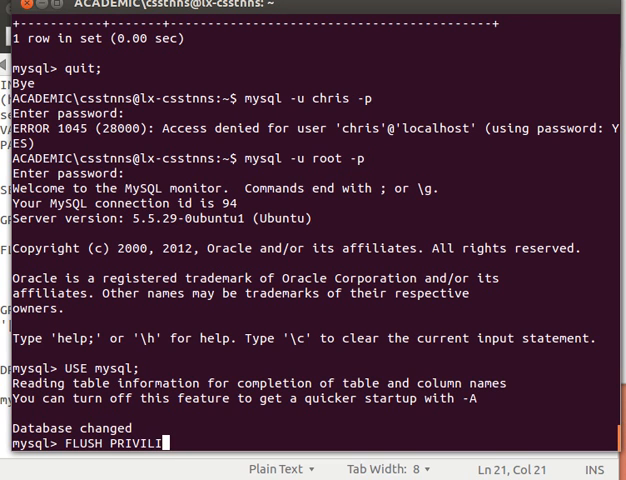
text(GES;)
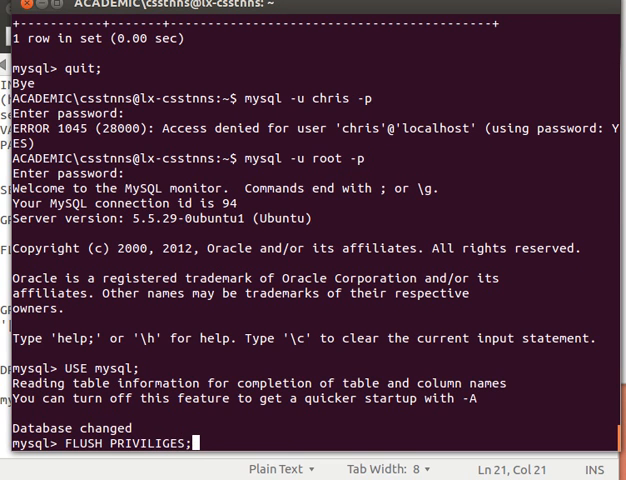
key(Return)
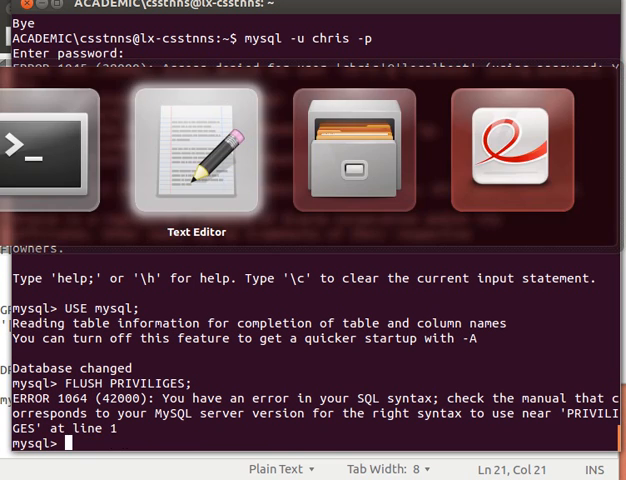
- Log in as chris and run SHOW DATABASES, listing 16 databases
click(197, 150)
text(mysql -u chris -p)
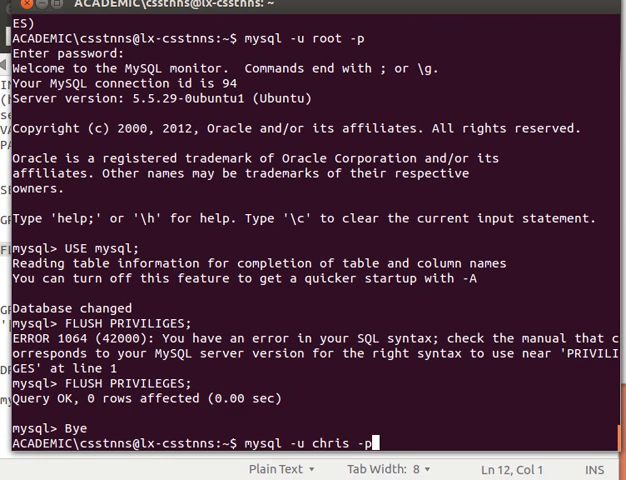
key(Return)
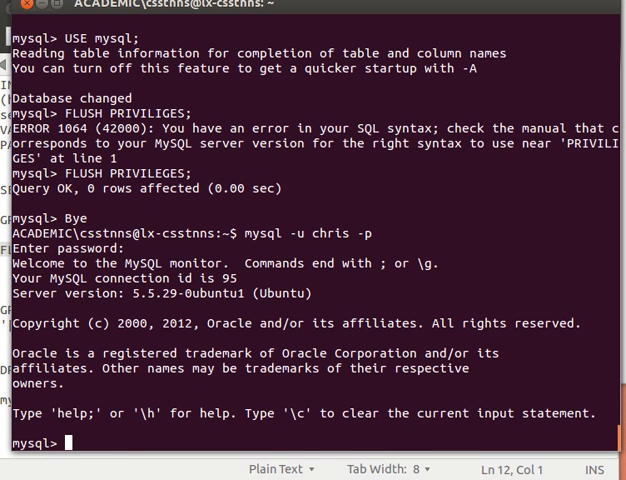
text(SHOW)
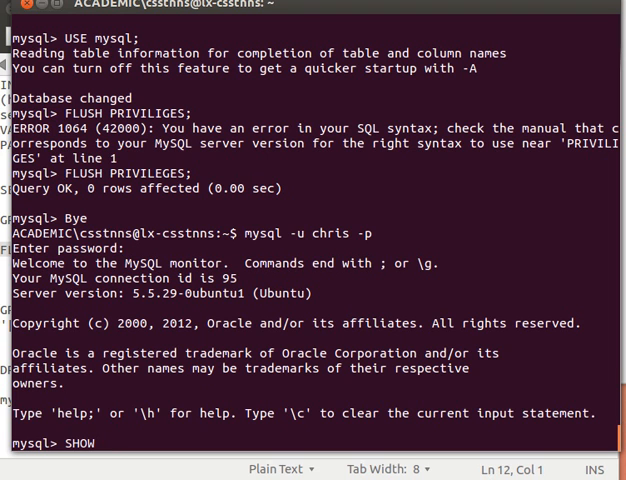
text(DATABAS)
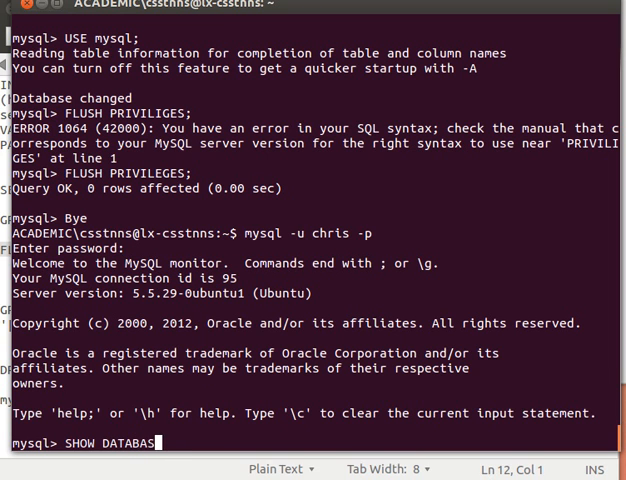
key(Return)
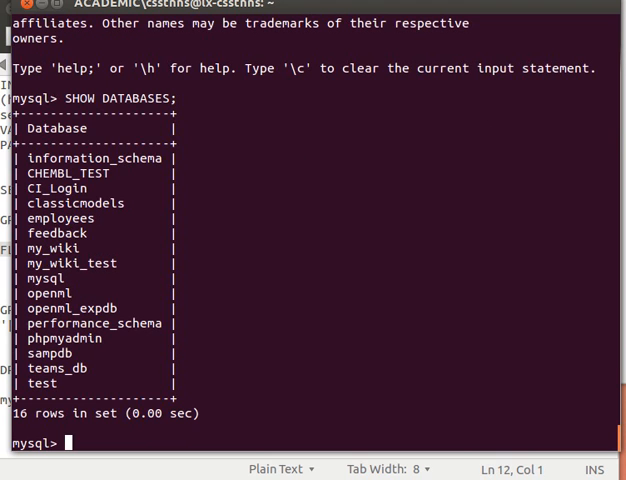